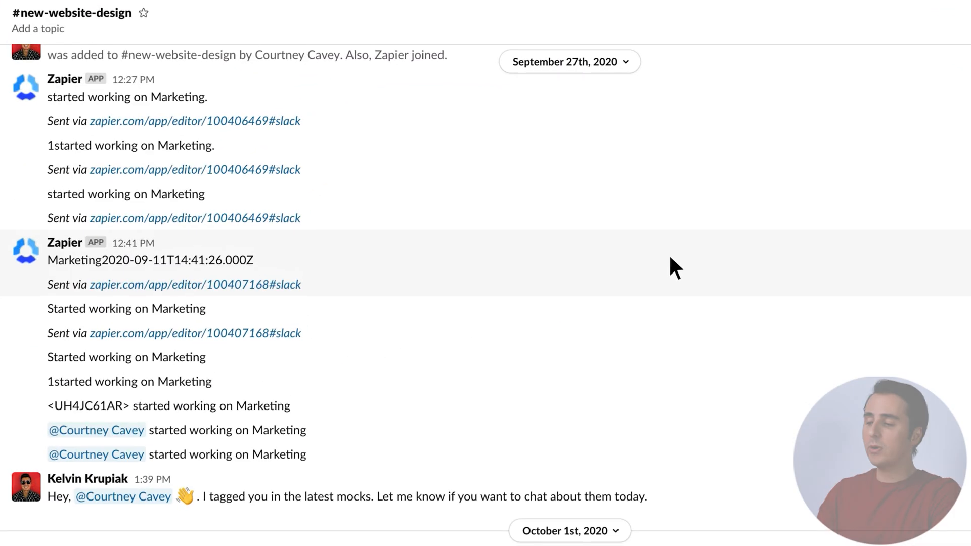
Scroll through the #new-website-design history of automated Hubstaff work-status posts.
{"action": "scroll", "scroll_direction": "down", "scroll_amount": 3}
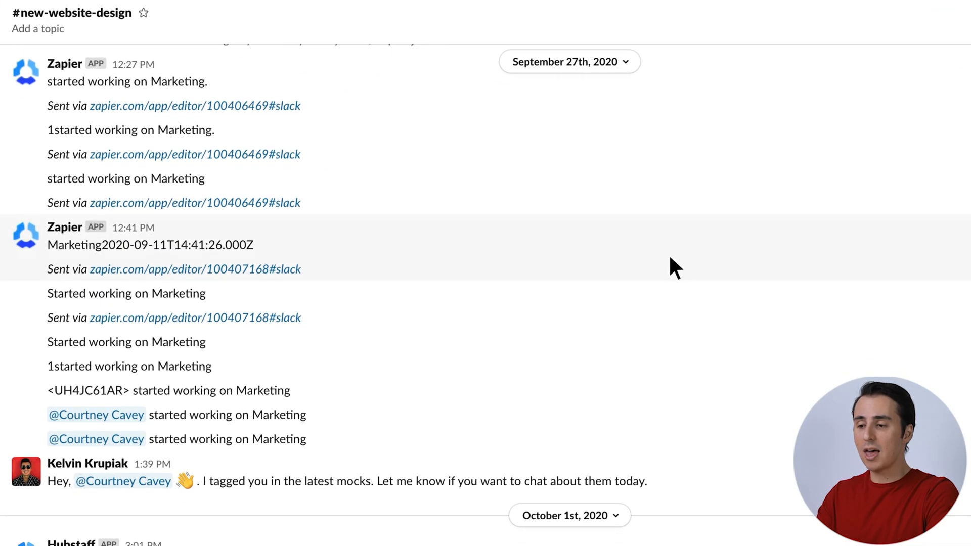
{"action": "scroll", "scroll_direction": "down", "scroll_amount": 3}
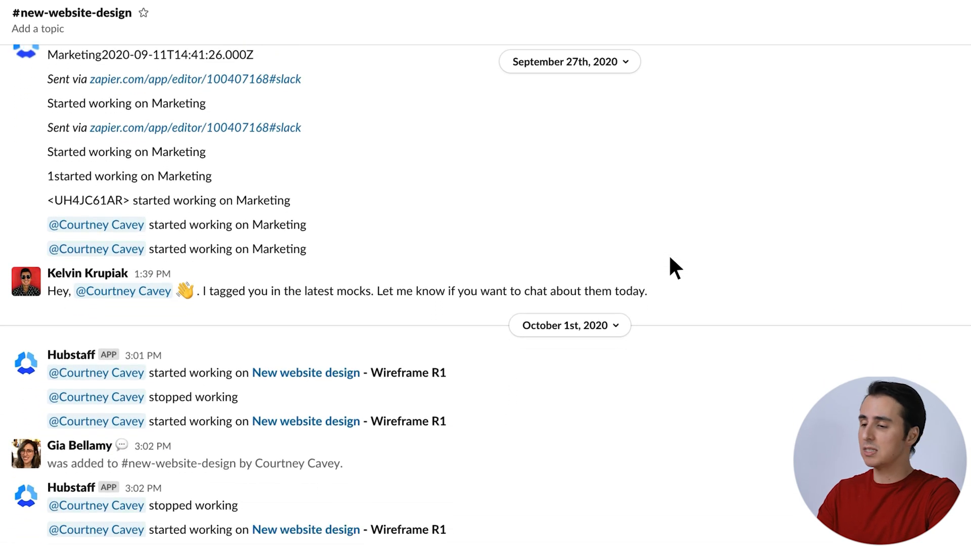
{"action": "scroll", "scroll_direction": "down", "scroll_amount": 3}
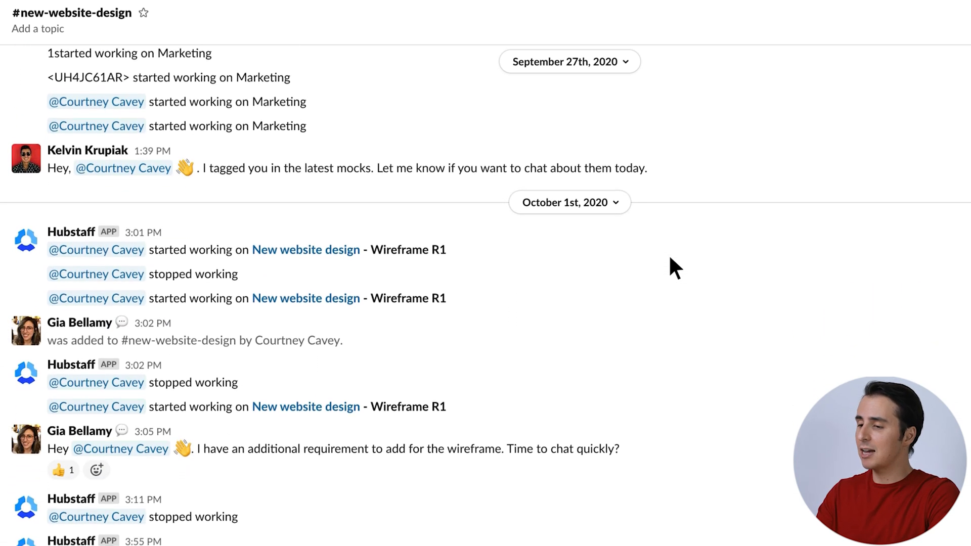
{"action": "scroll", "scroll_direction": "down", "scroll_amount": 3}
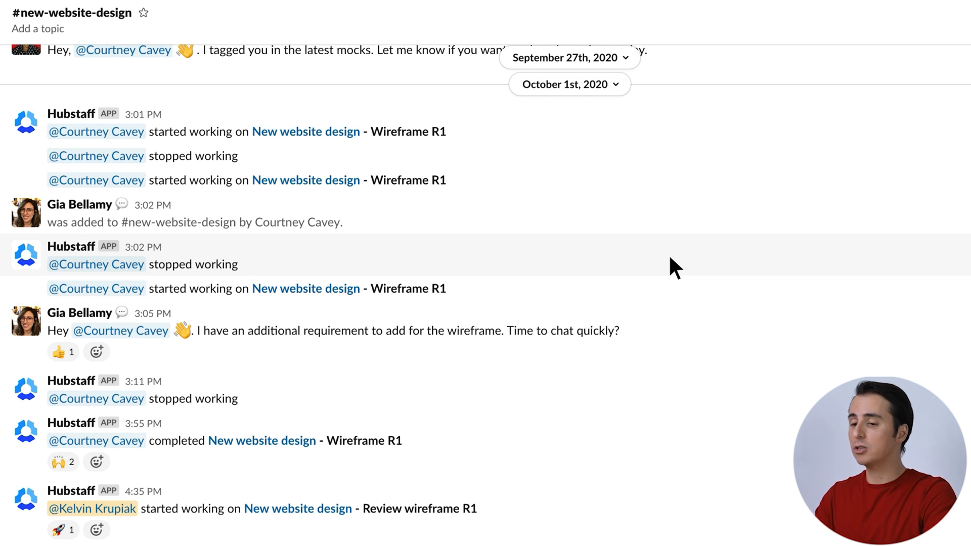
{"action": "scroll", "scroll_direction": "down", "scroll_amount": 3}
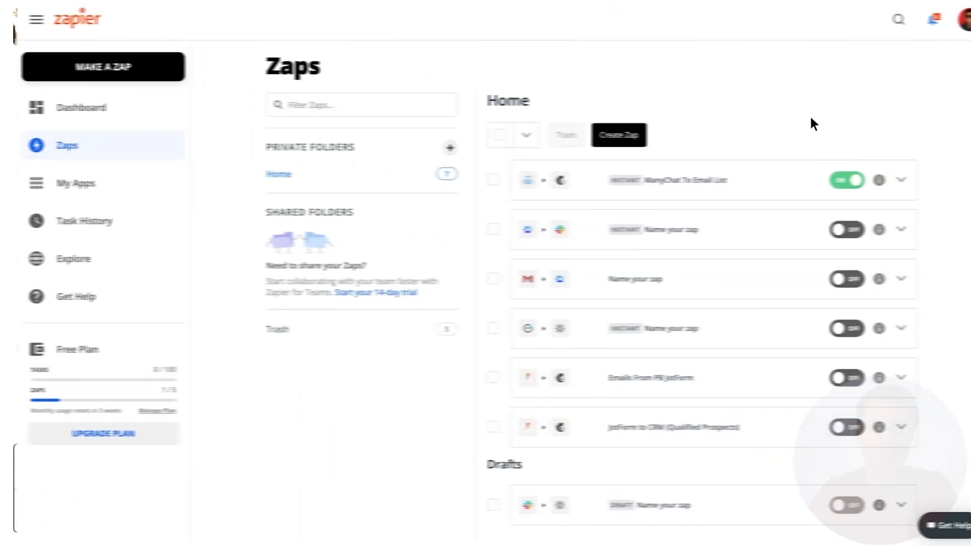
Choose Hubstaff as the trigger app with Started Timer as the trigger event.
{"action": "type", "text": "Hubstaff"}
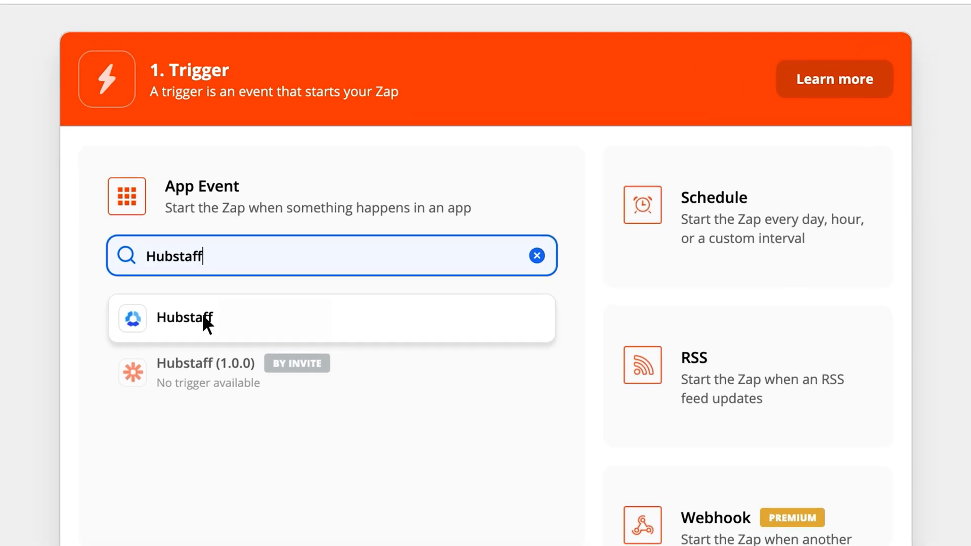
{"action": "left_click", "coordinate": [185, 318]}
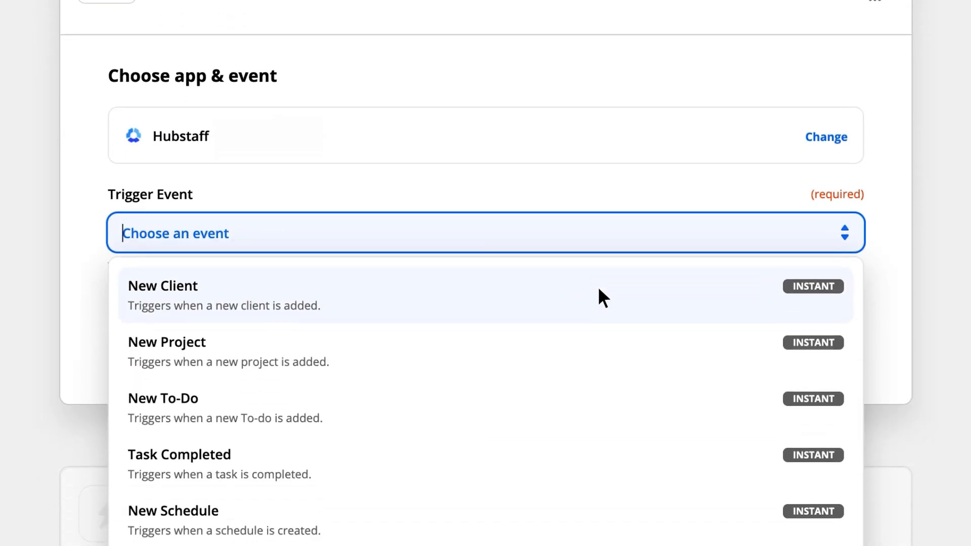
{"action": "scroll", "scroll_direction": "down", "scroll_amount": 3}
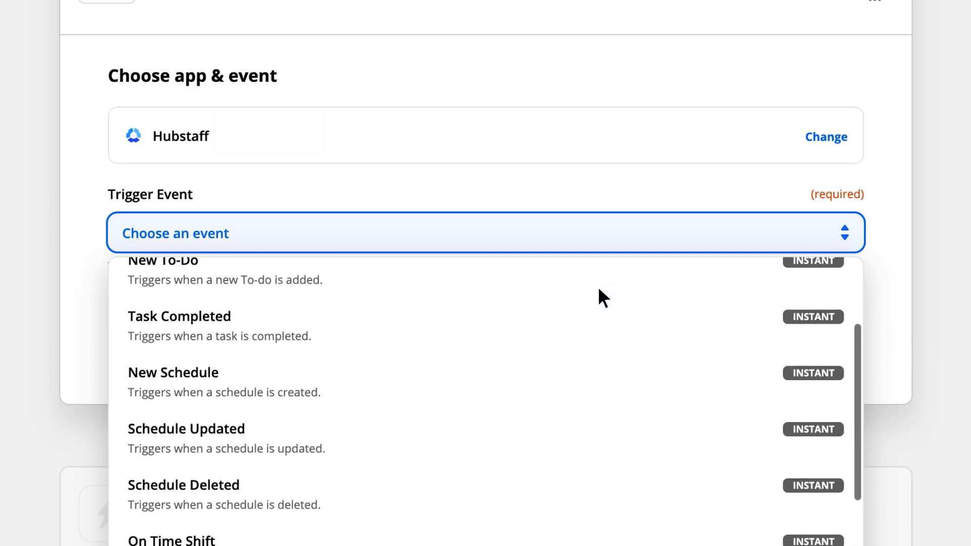
{"action": "scroll", "scroll_direction": "down", "scroll_amount": 3}
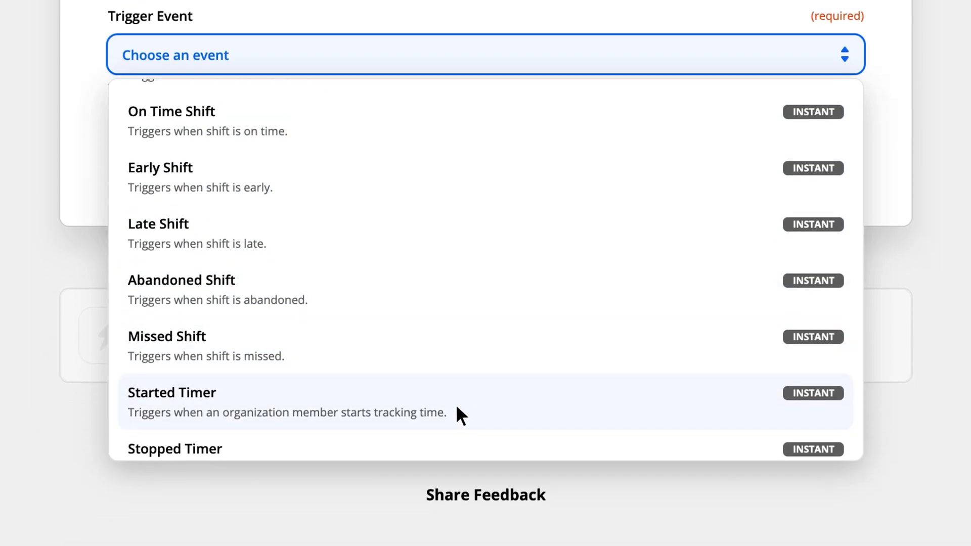
{"action": "left_click", "coordinate": [172, 392]}
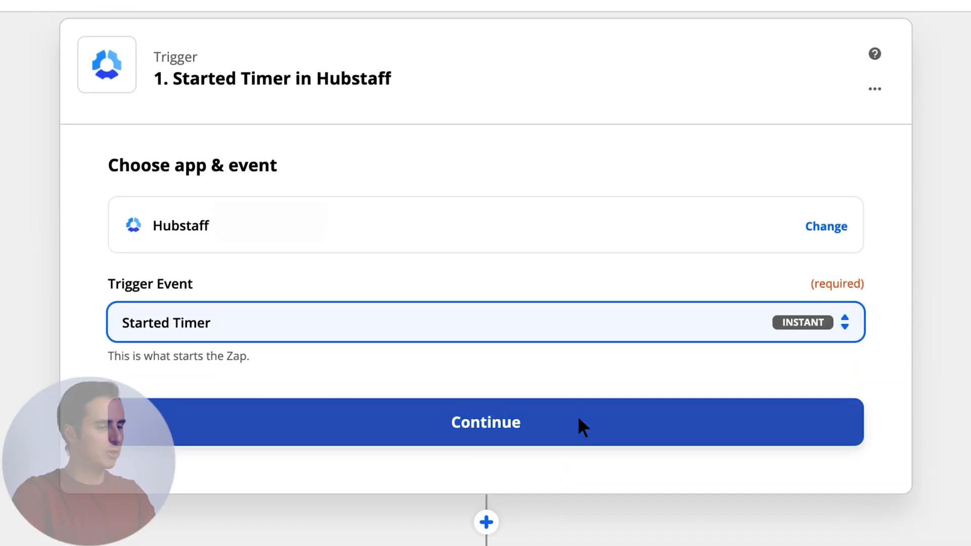
Connect the existing Hubstaff account and keep Netsoft Holdings, LLC with Me as trigger person.
{"action": "left_click", "coordinate": [484, 422]}
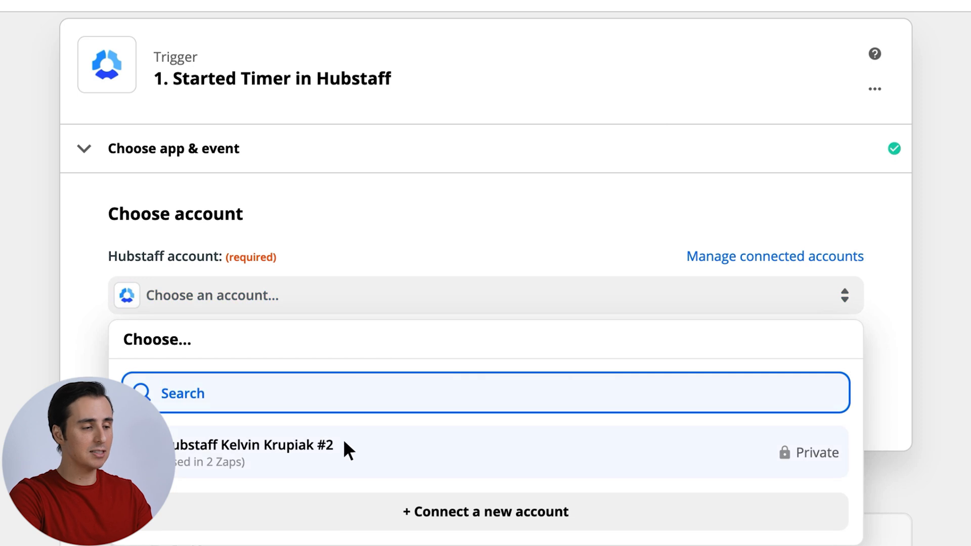
{"action": "left_click", "coordinate": [248, 446]}
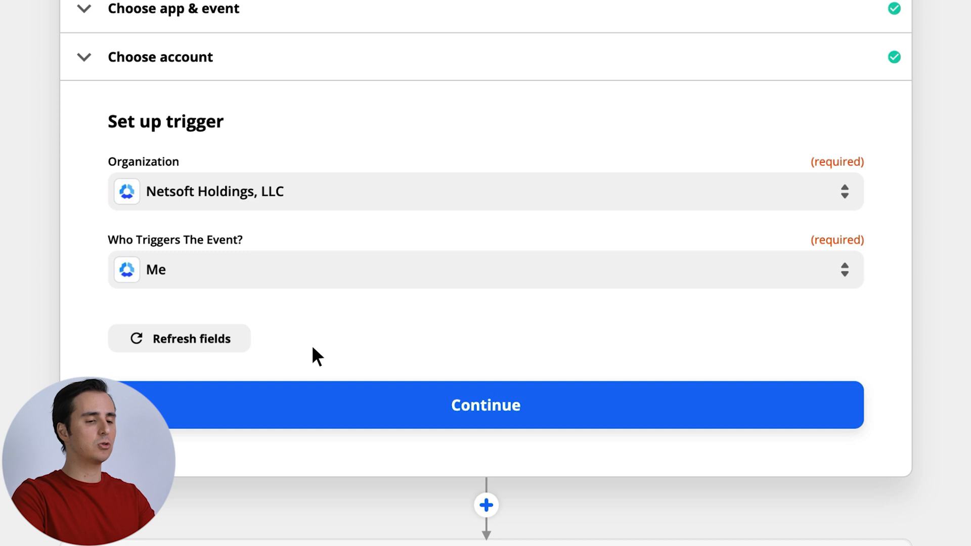
{"action": "left_click", "coordinate": [485, 405]}
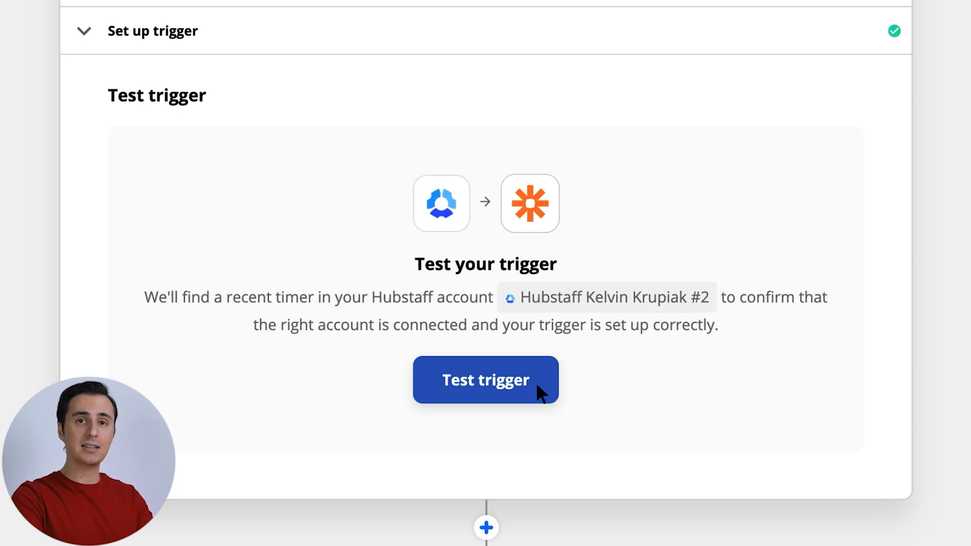
Test the trigger to find a sample timer, then choose Slack as the action app.
{"action": "left_click", "coordinate": [486, 379]}
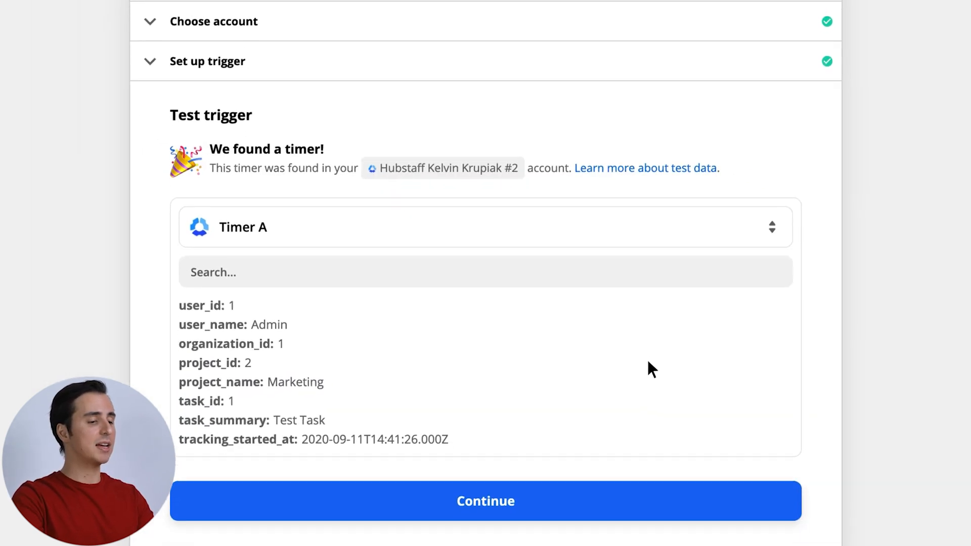
{"action": "left_click", "coordinate": [485, 501]}
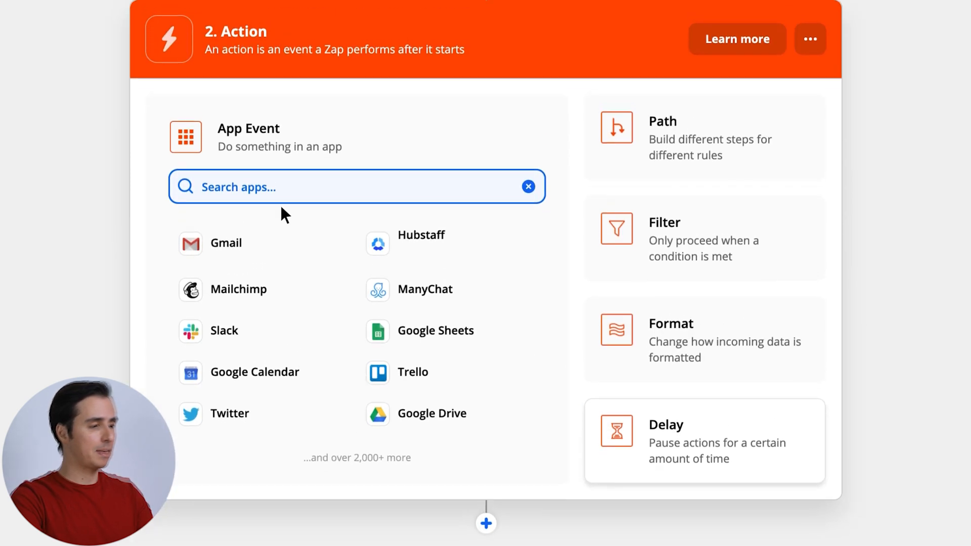
{"action": "type", "text": "Slack"}
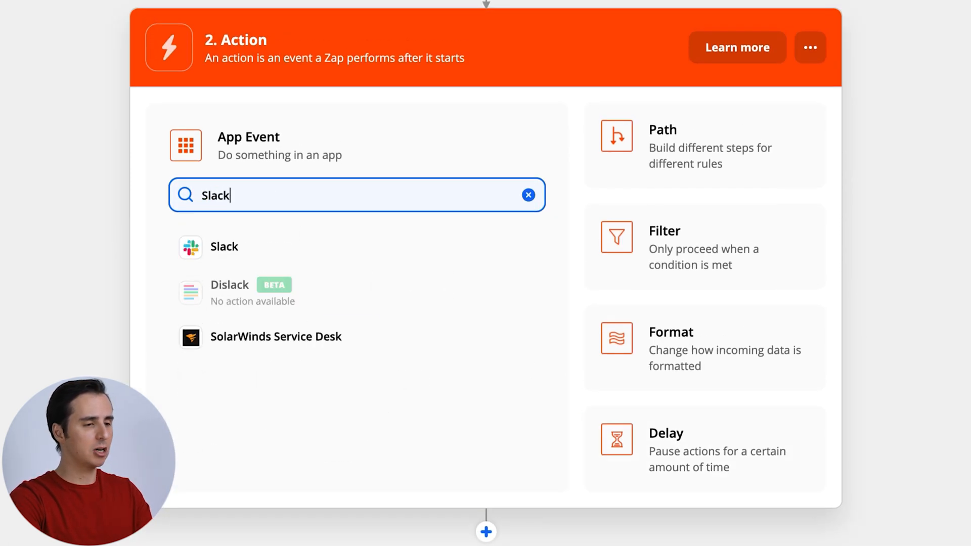
{"action": "left_click", "coordinate": [224, 247]}
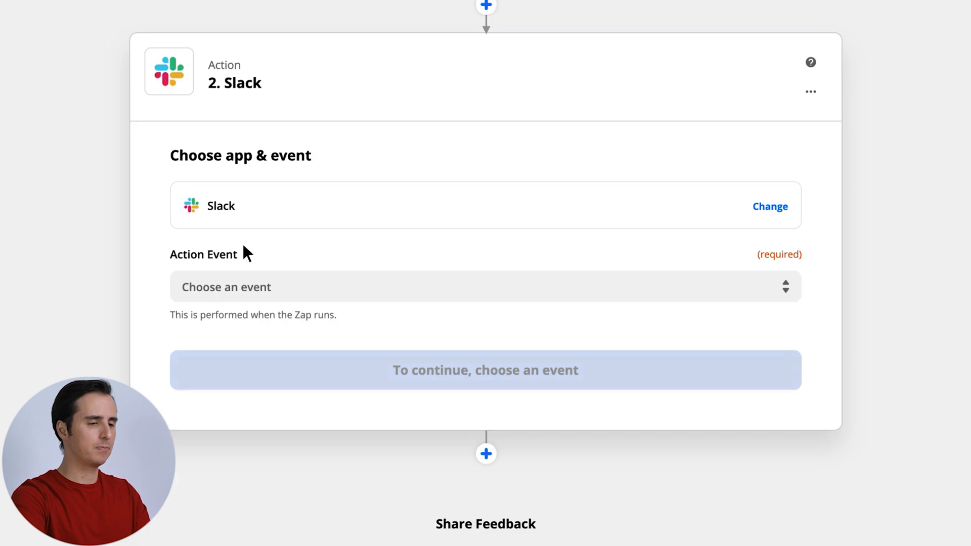
Make Send Channel Message the action event and keep the connected Slack account.
{"action": "left_click", "coordinate": [486, 286]}
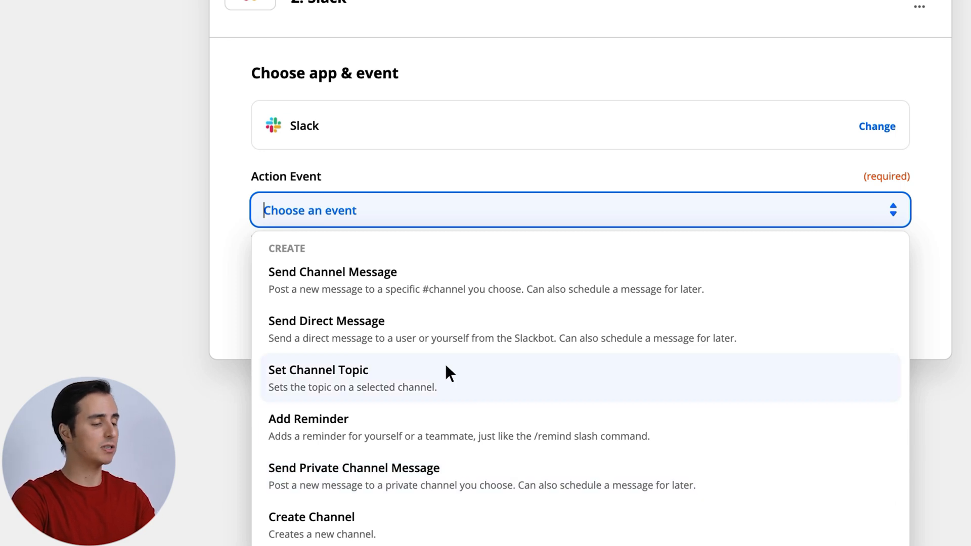
{"action": "left_click", "coordinate": [333, 272]}
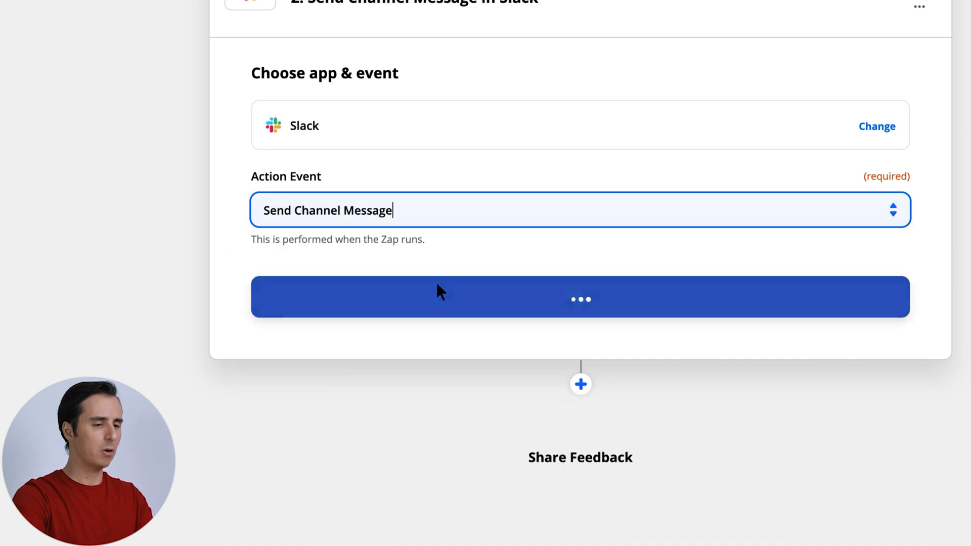
{"action": "left_click", "coordinate": [579, 296]}
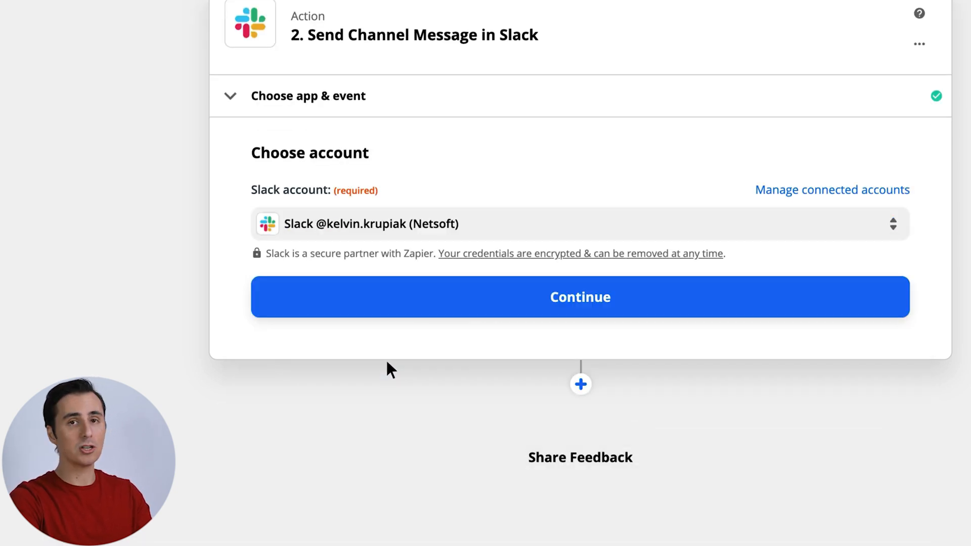
{"action": "left_click", "coordinate": [579, 297]}
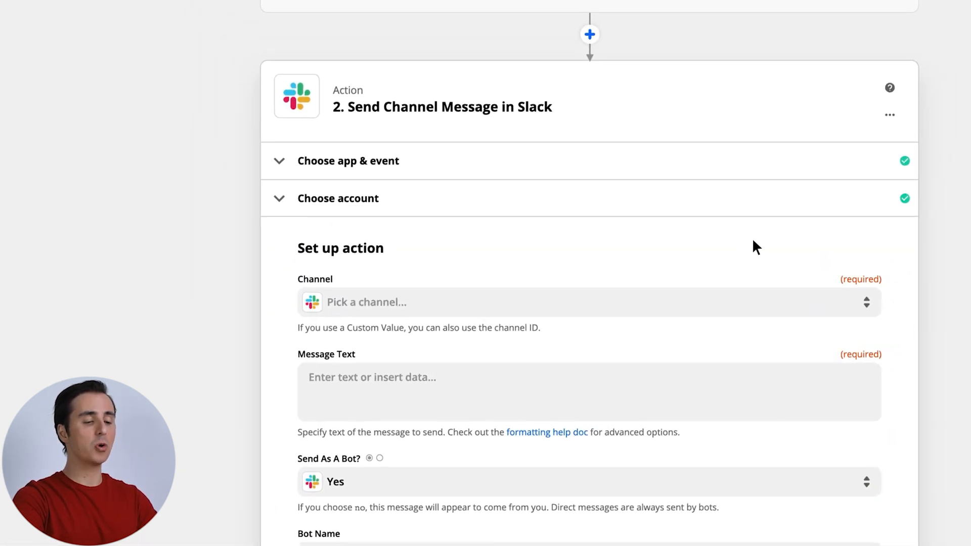
Target the new-website-design channel and insert Tracking Project Name as the message text.
{"action": "scroll", "scroll_direction": "down", "scroll_amount": 3}
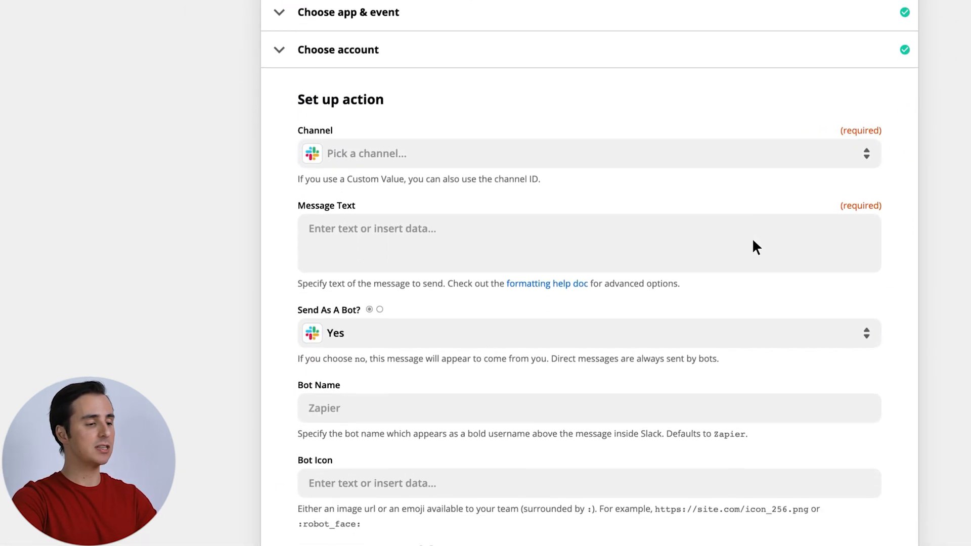
{"action": "scroll", "scroll_direction": "down", "scroll_amount": 3}
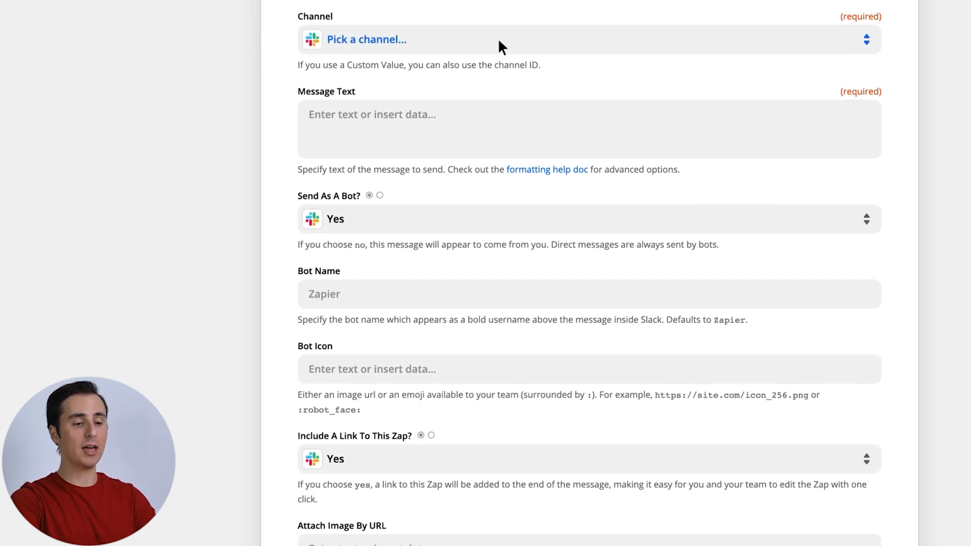
{"action": "left_click", "coordinate": [366, 39]}
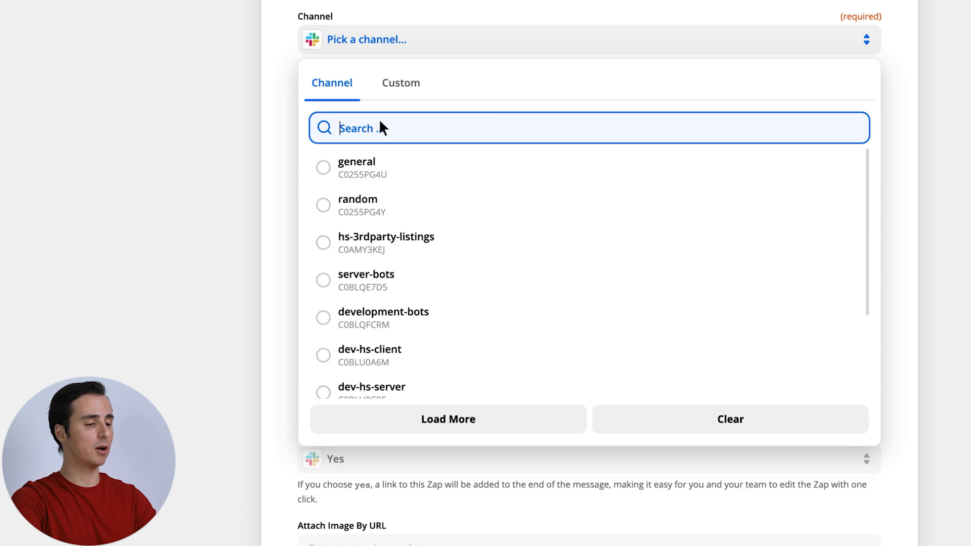
{"action": "type", "text": "new-website-design"}
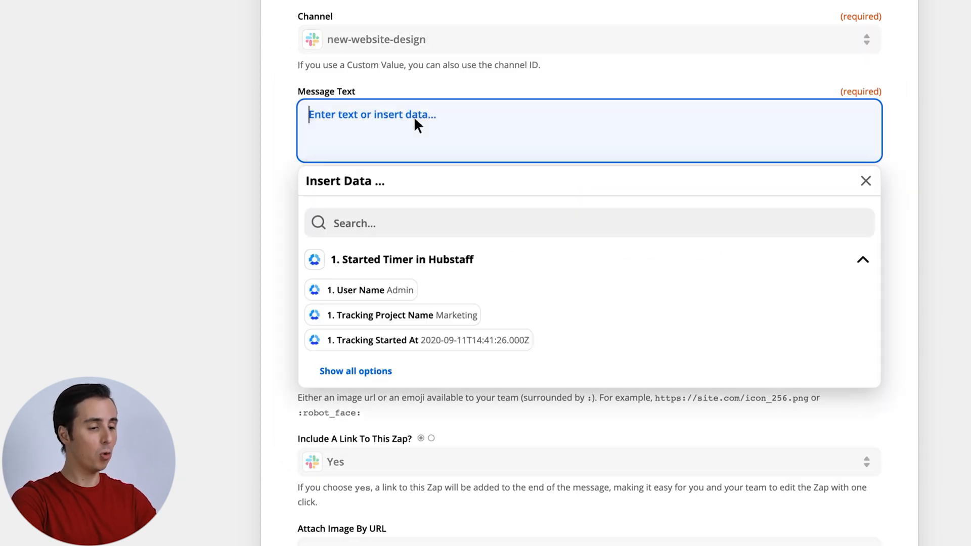
{"action": "left_click", "coordinate": [401, 314]}
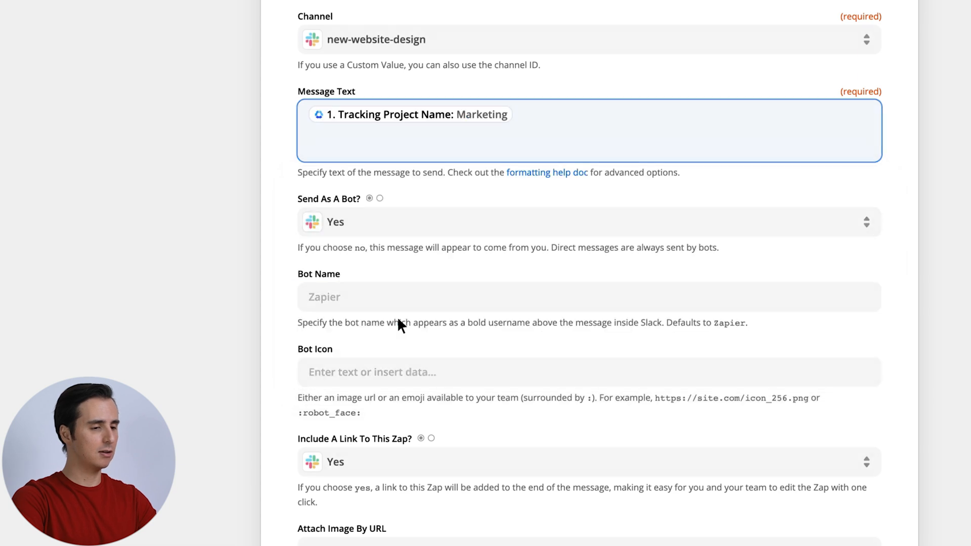
{"action": "scroll", "scroll_direction": "down", "scroll_amount": 3}
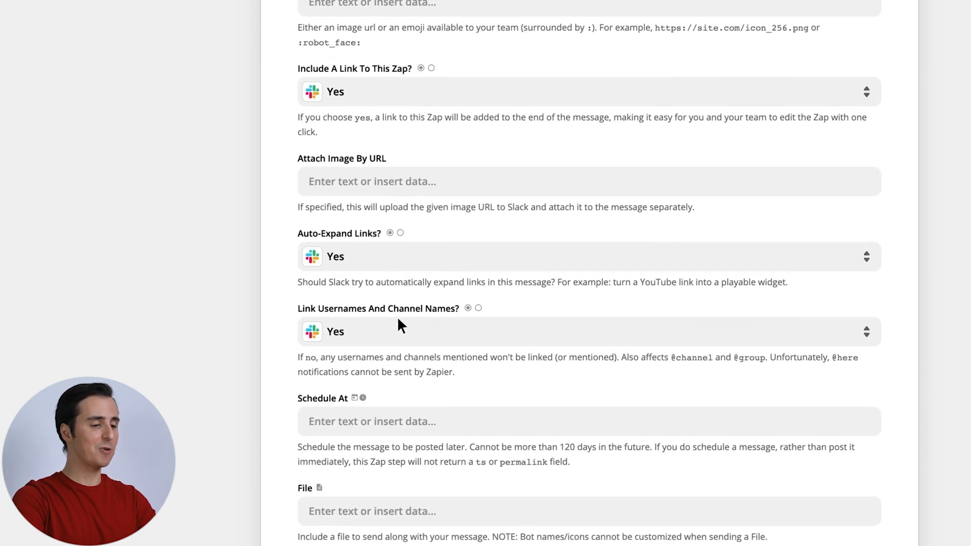